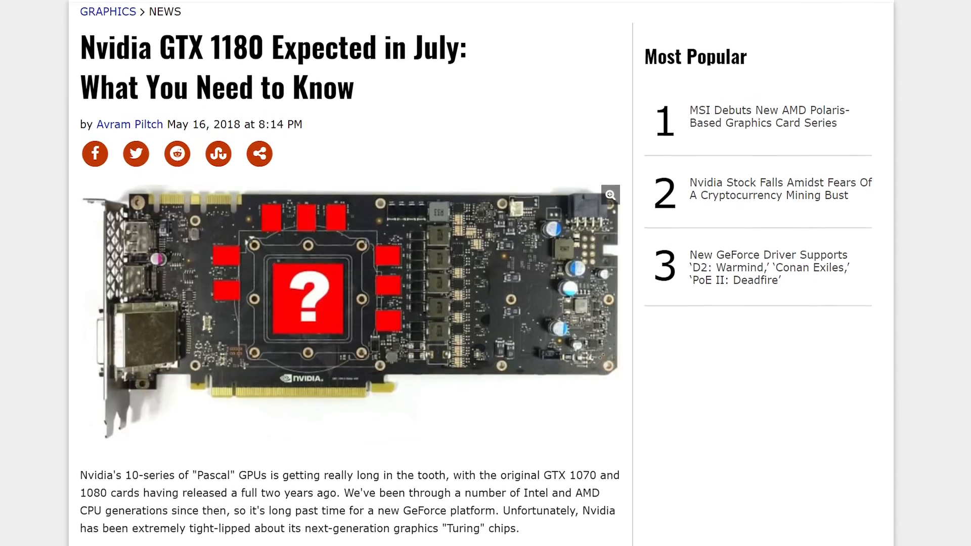
pyautogui.scroll(-3)
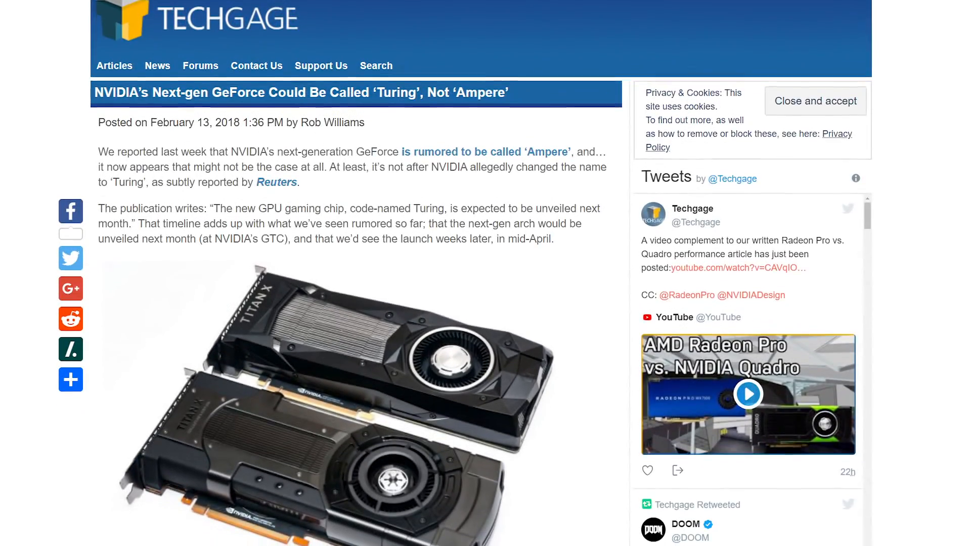
pyautogui.scroll(-3)
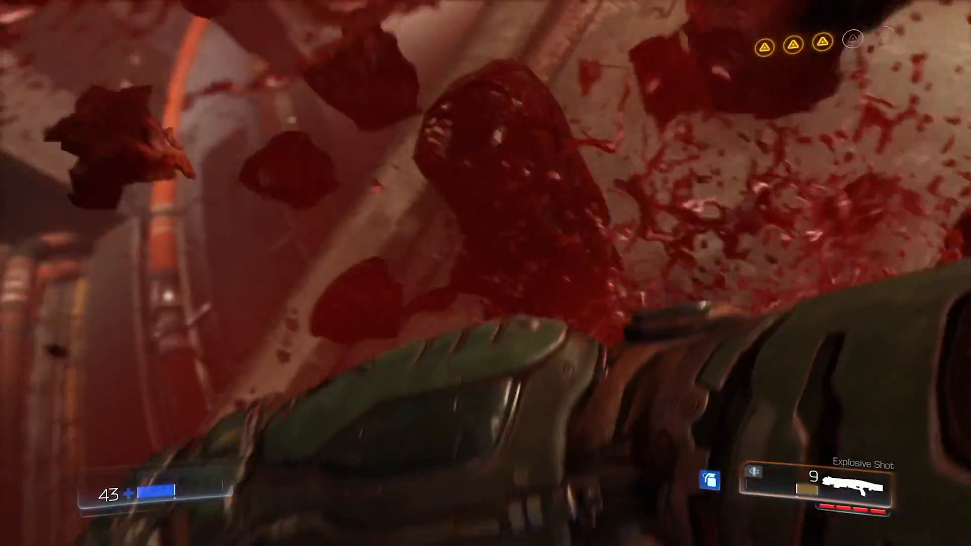
pyautogui.click(479, 270)
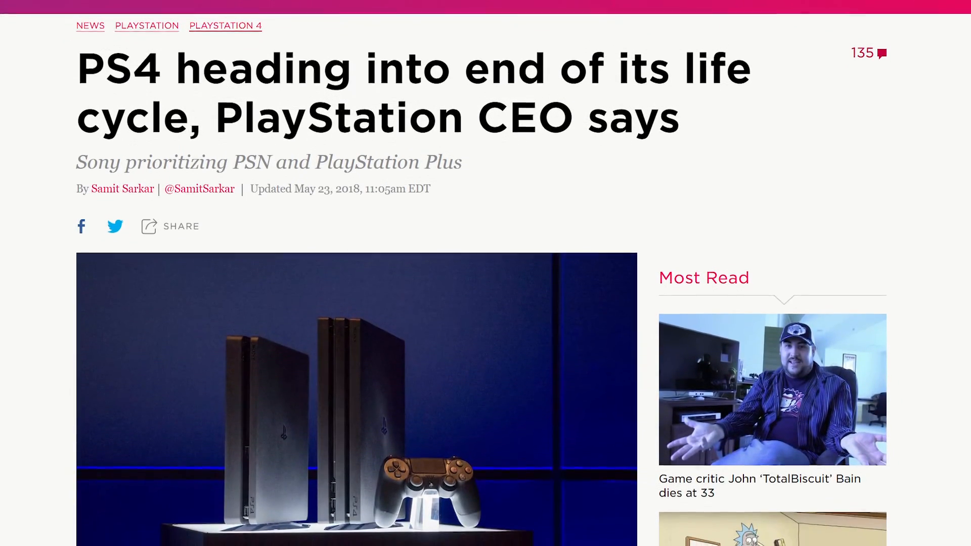
pyautogui.scroll(-3)
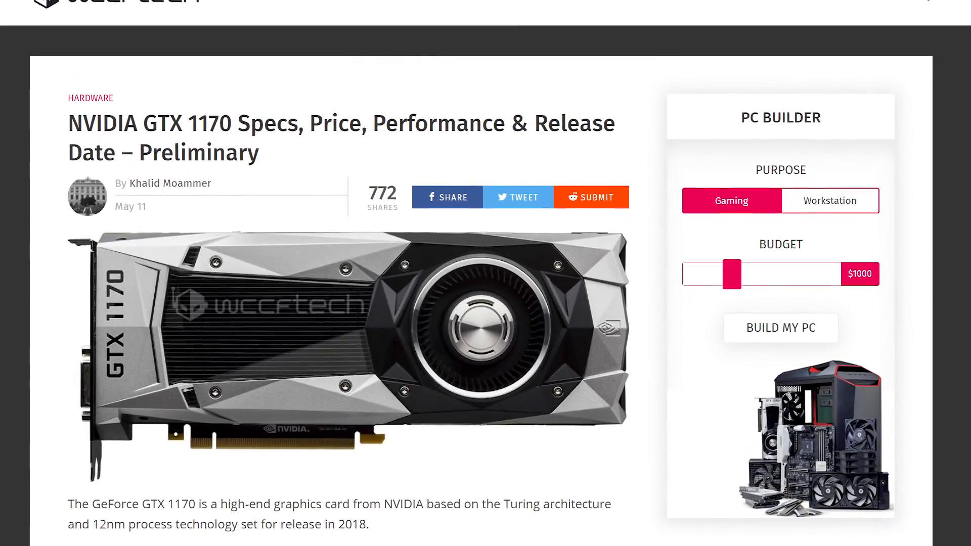
pyautogui.scroll(-3)
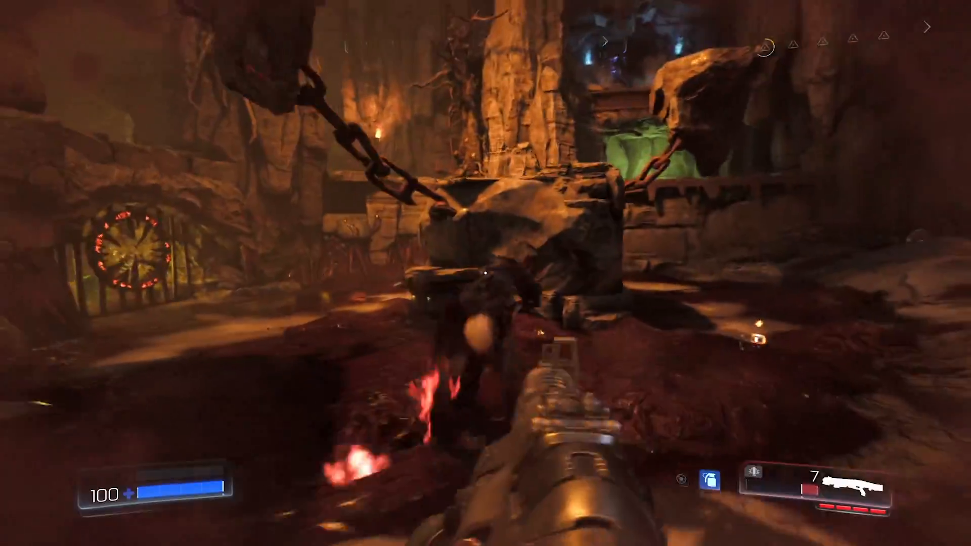
pyautogui.click(485, 273)
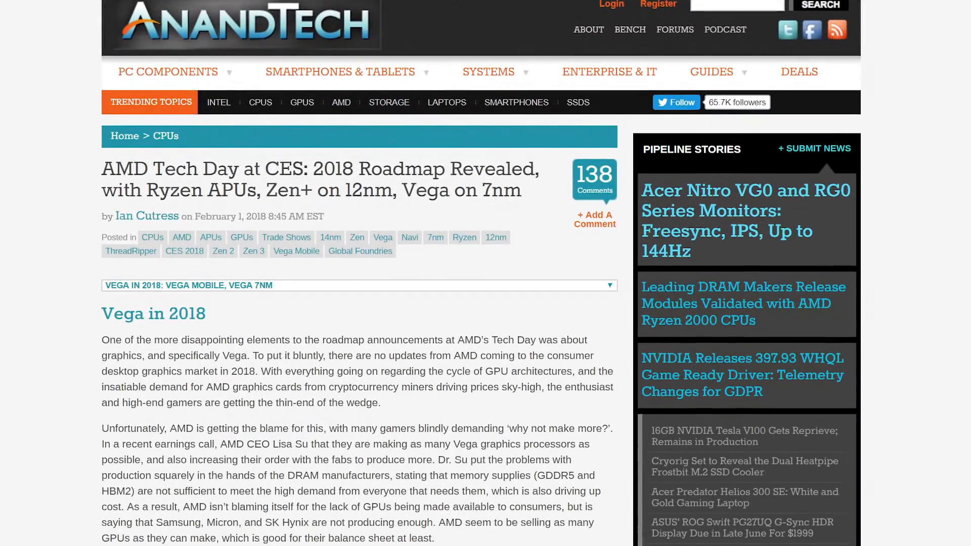
pyautogui.scroll(-3)
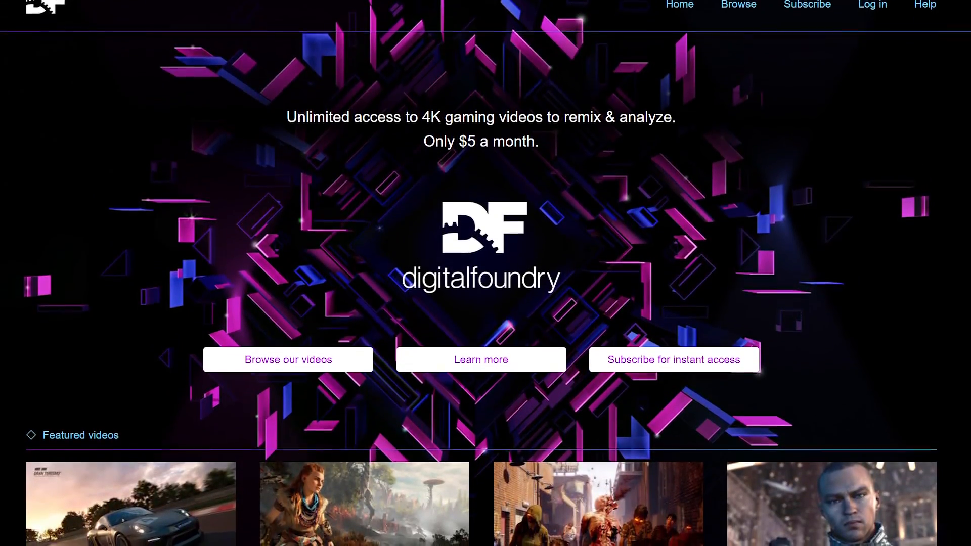
pyautogui.scroll(-3)
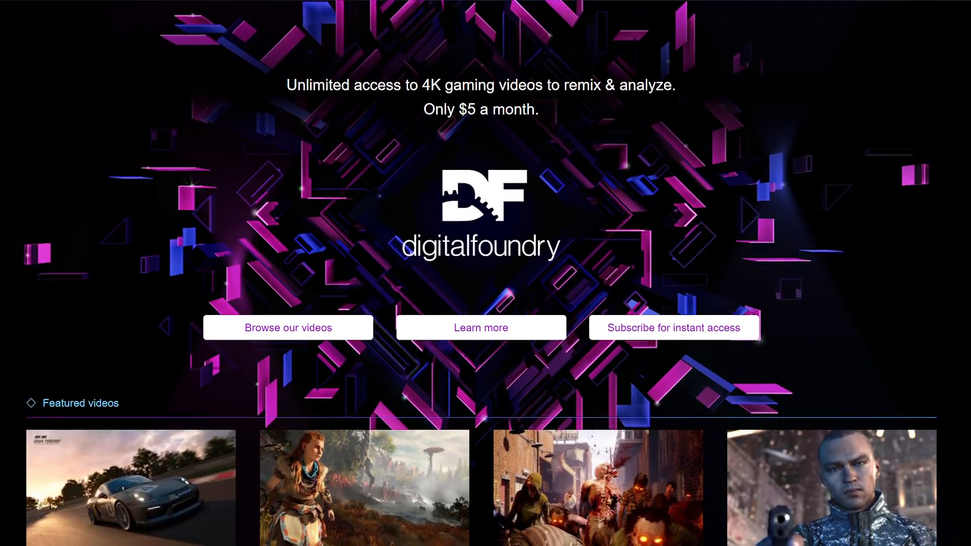